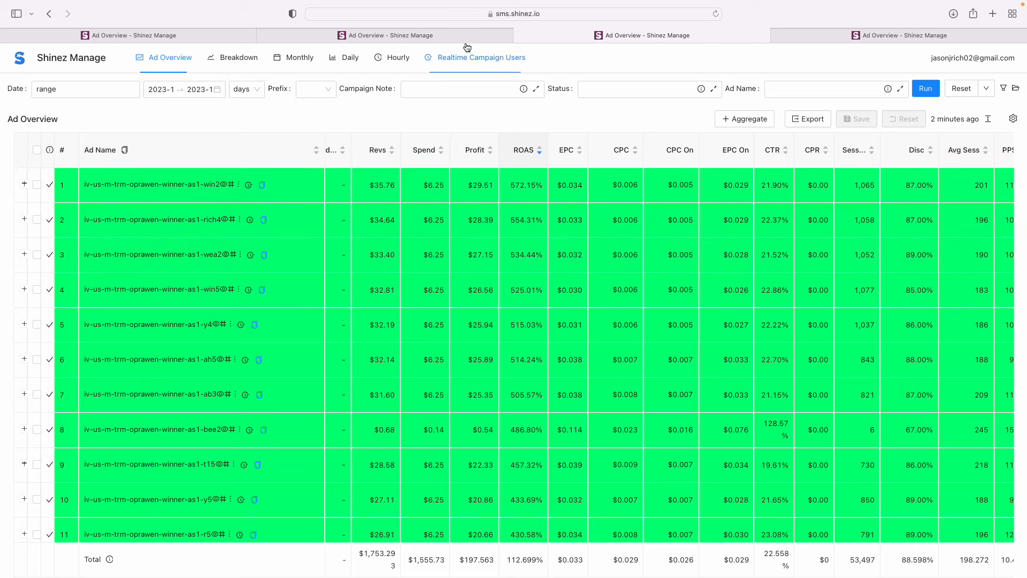
Show the andgren ads overview sorted by Profit in the second Ad Overview tab.
{"action": "left_click", "coordinate": [924, 88]}
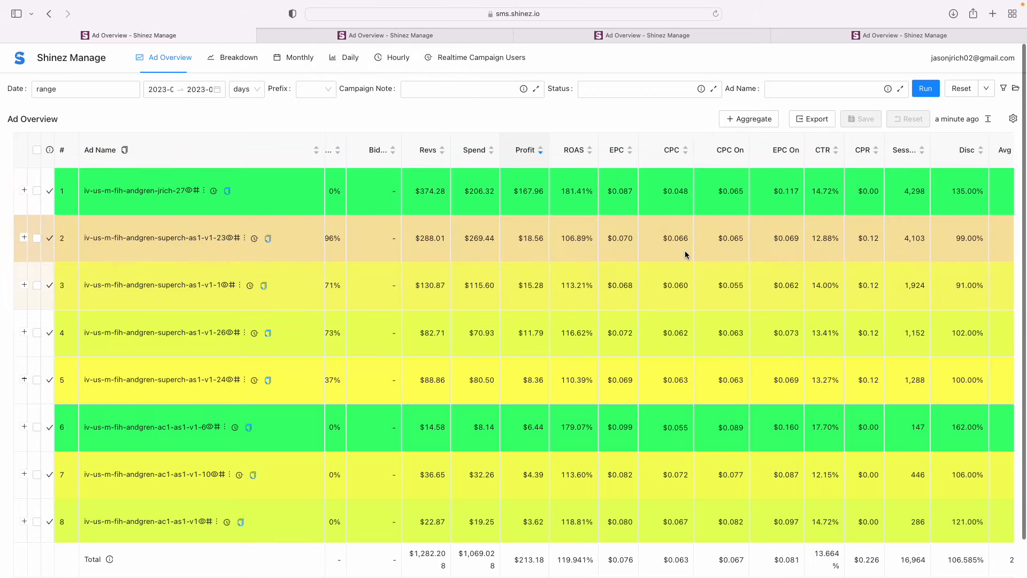
{"action": "left_click", "coordinate": [899, 36]}
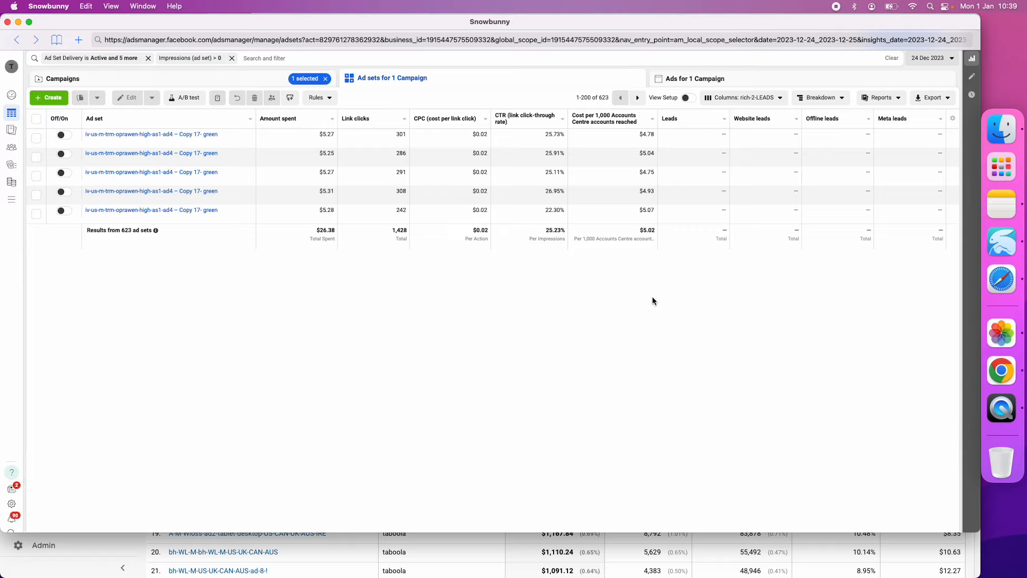
{"action": "mouse_move", "coordinate": [504, 209]}
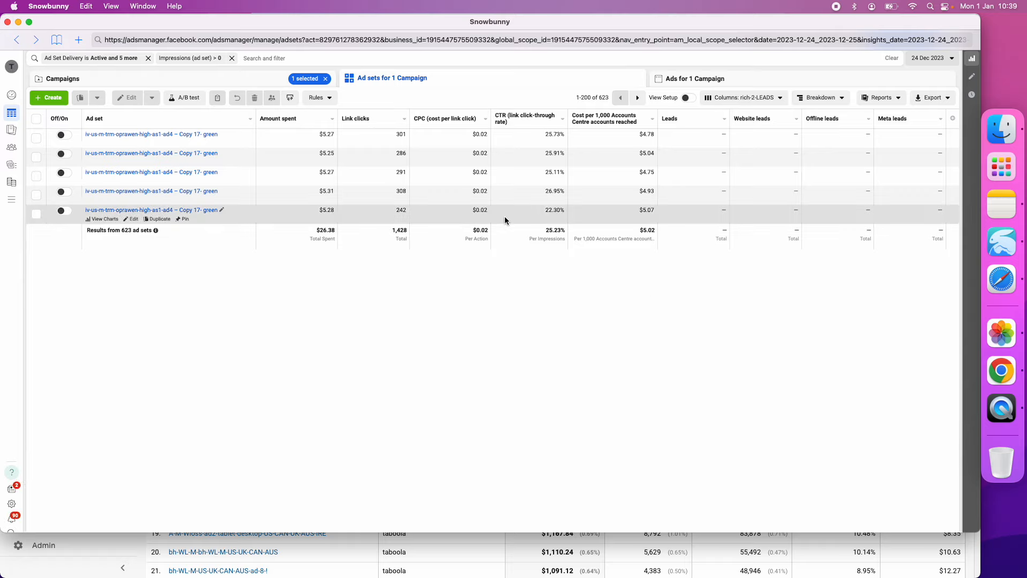
{"action": "mouse_move", "coordinate": [572, 156]}
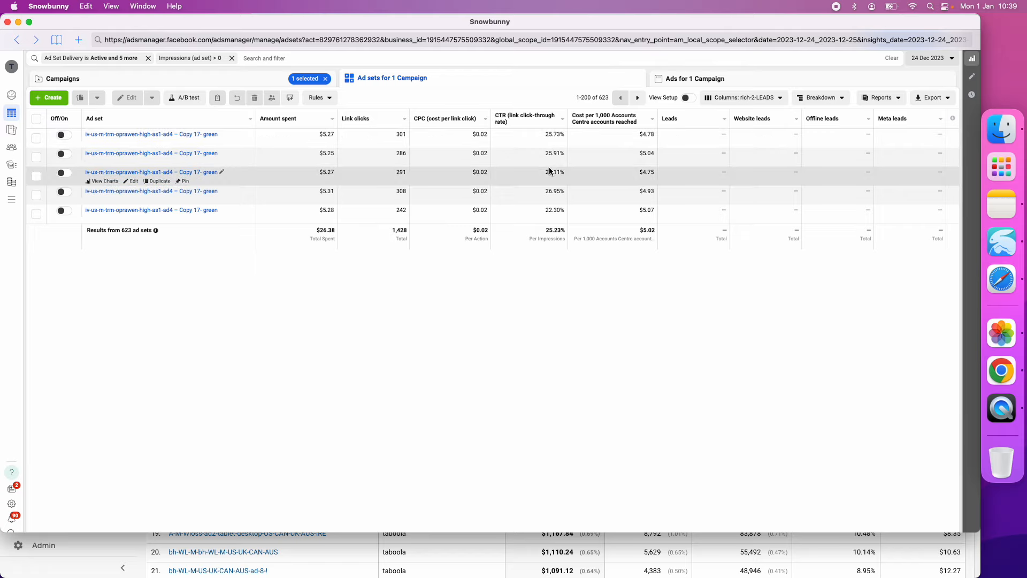
{"action": "mouse_move", "coordinate": [479, 199]}
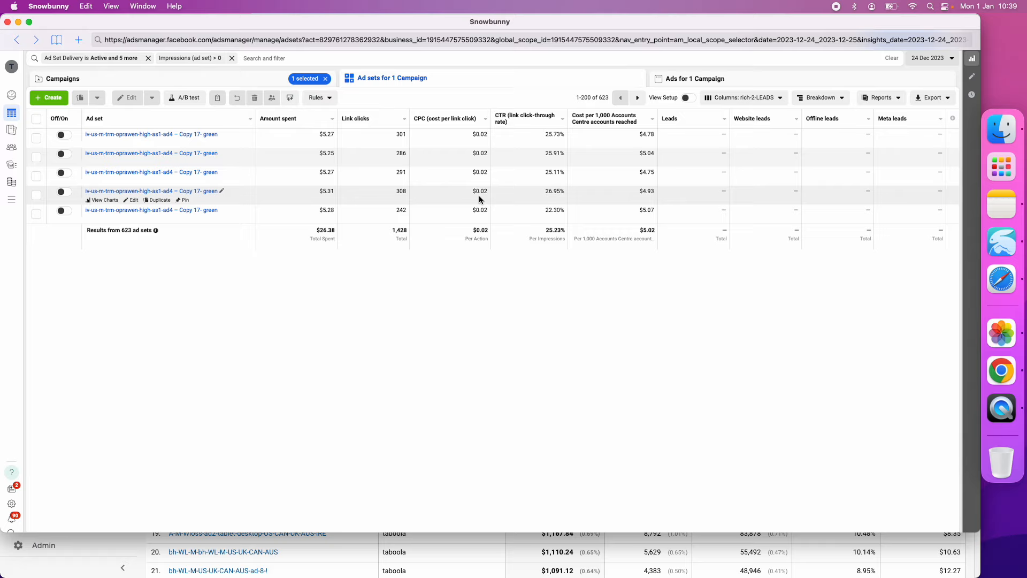
{"action": "mouse_move", "coordinate": [485, 257]}
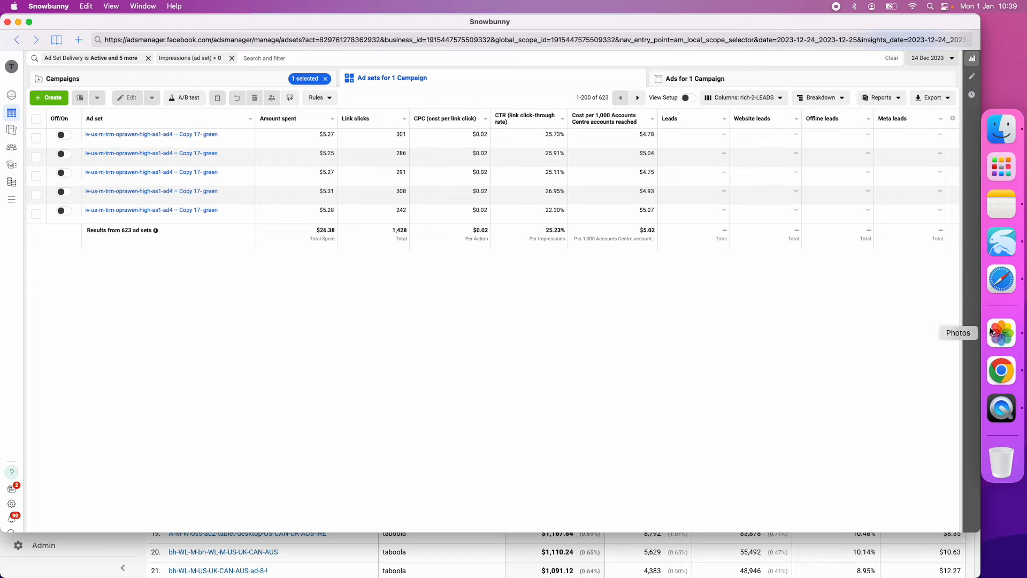
{"action": "mouse_move", "coordinate": [1001, 370]}
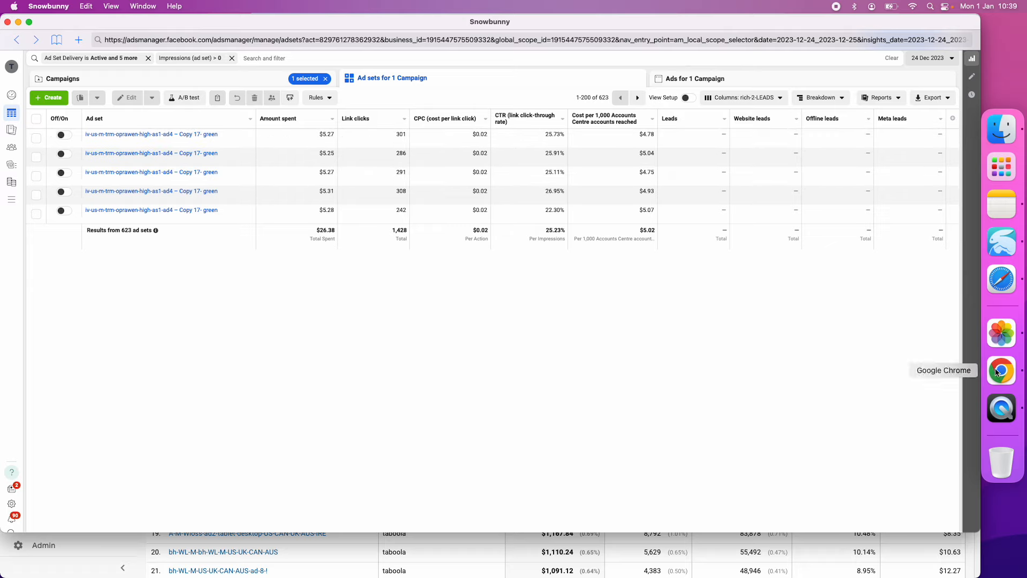
Switch to the Google Analytics campaign revenue report and scroll through the taboola and contentad rows.
{"action": "left_click", "coordinate": [1001, 371]}
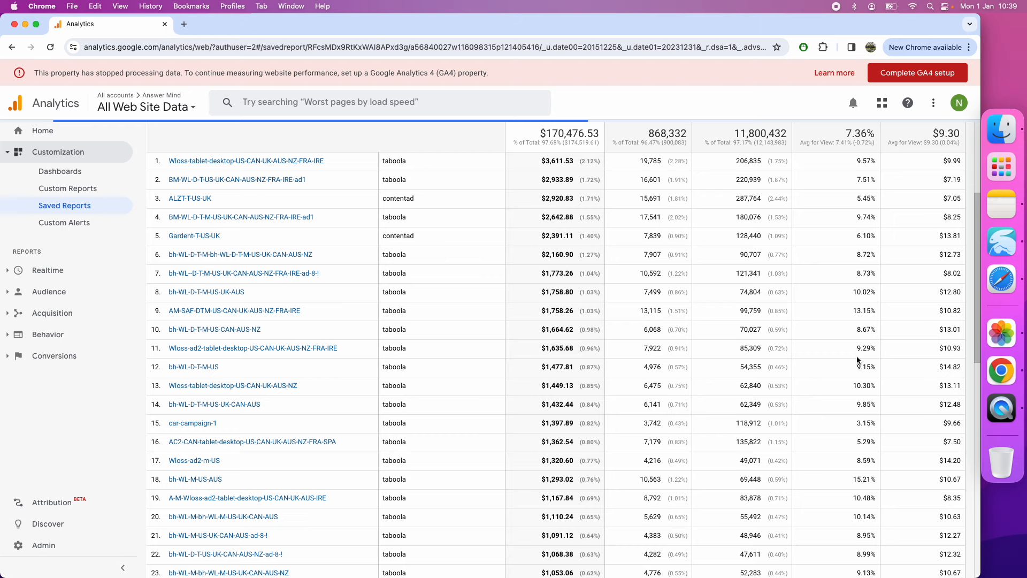
{"action": "scroll", "scroll_direction": "down", "scroll_amount": 3}
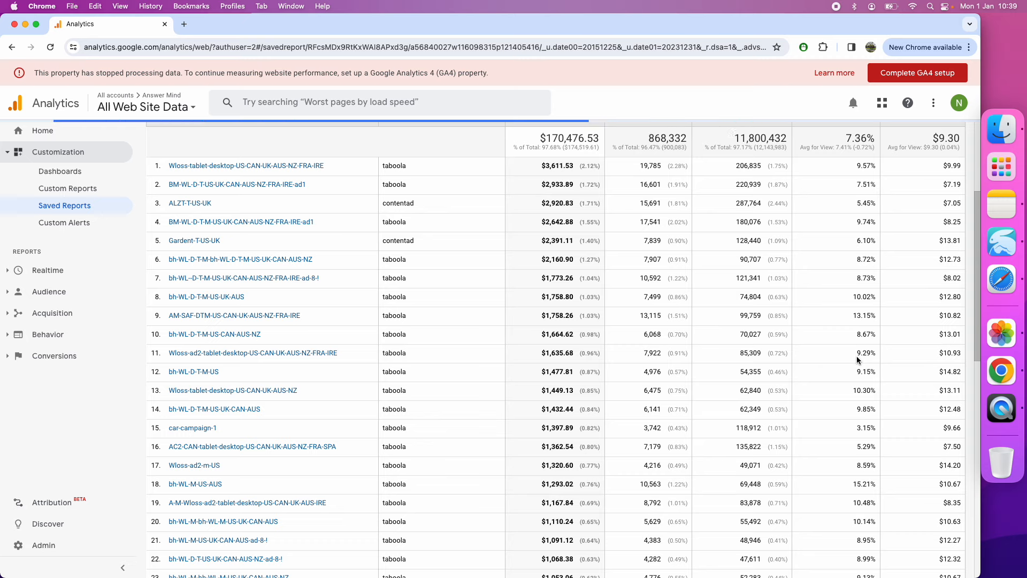
{"action": "mouse_move", "coordinate": [420, 407]}
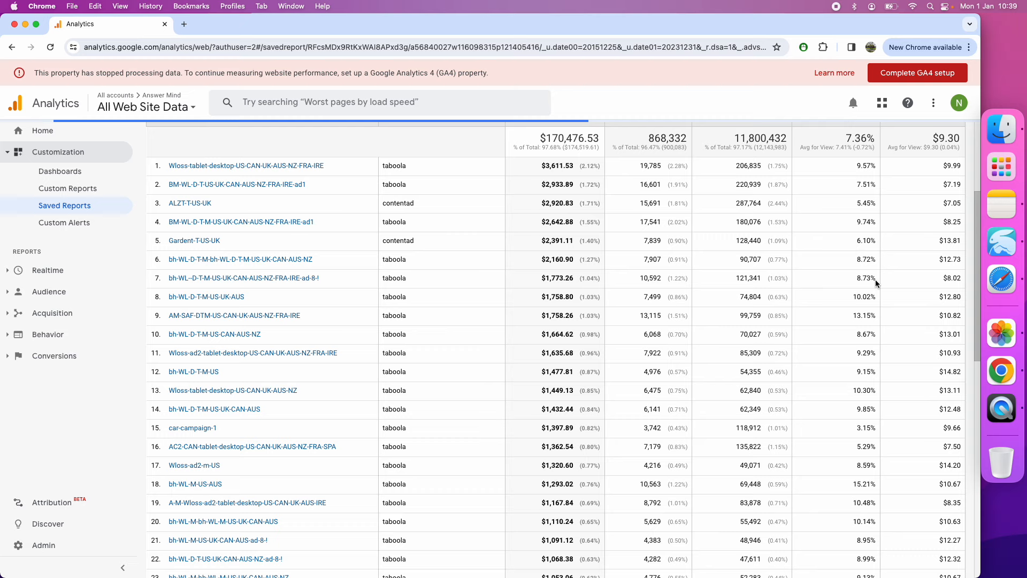
{"action": "mouse_move", "coordinate": [1007, 235]}
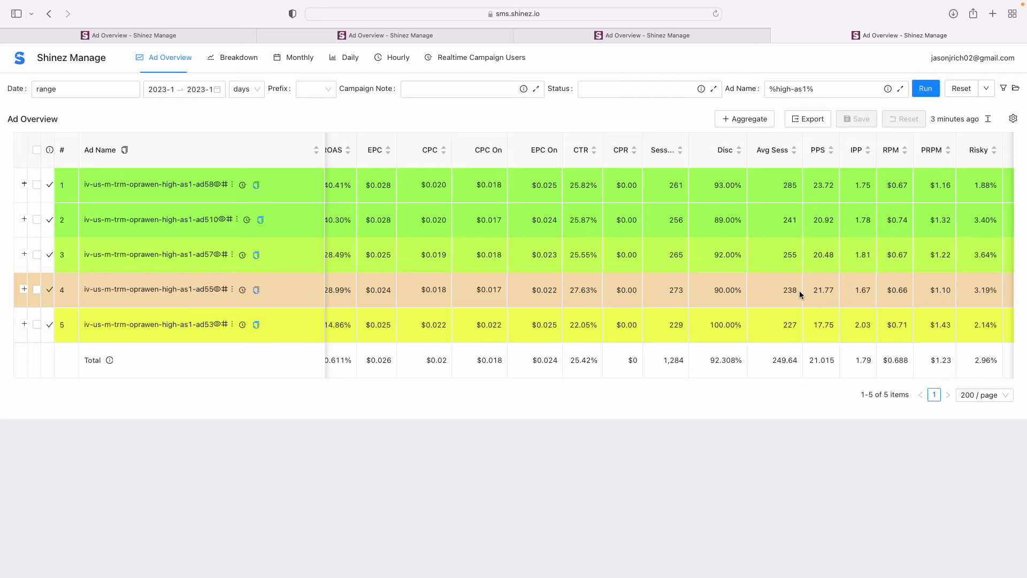
{"action": "mouse_move", "coordinate": [651, 59]}
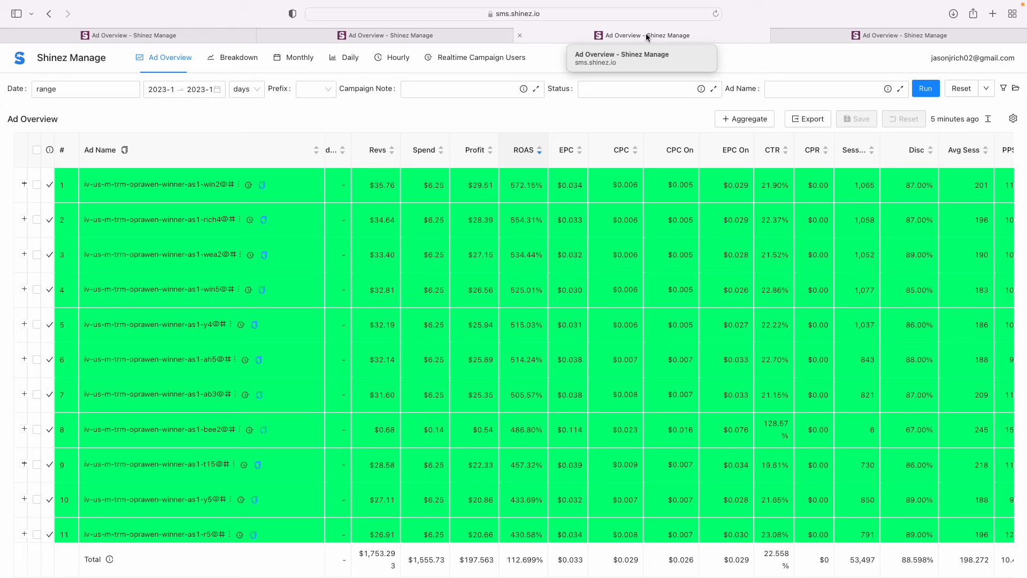
{"action": "mouse_move", "coordinate": [621, 23]}
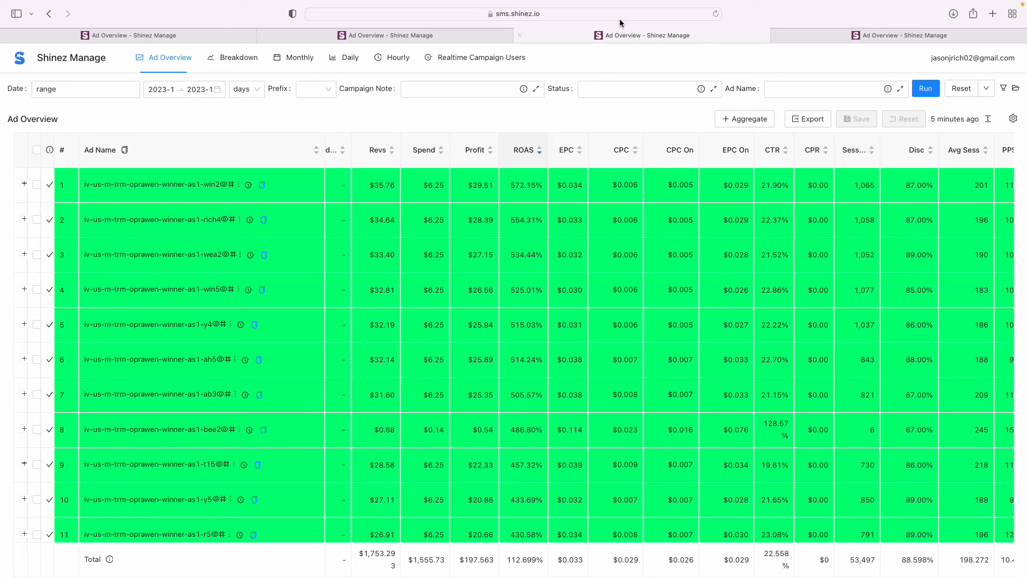